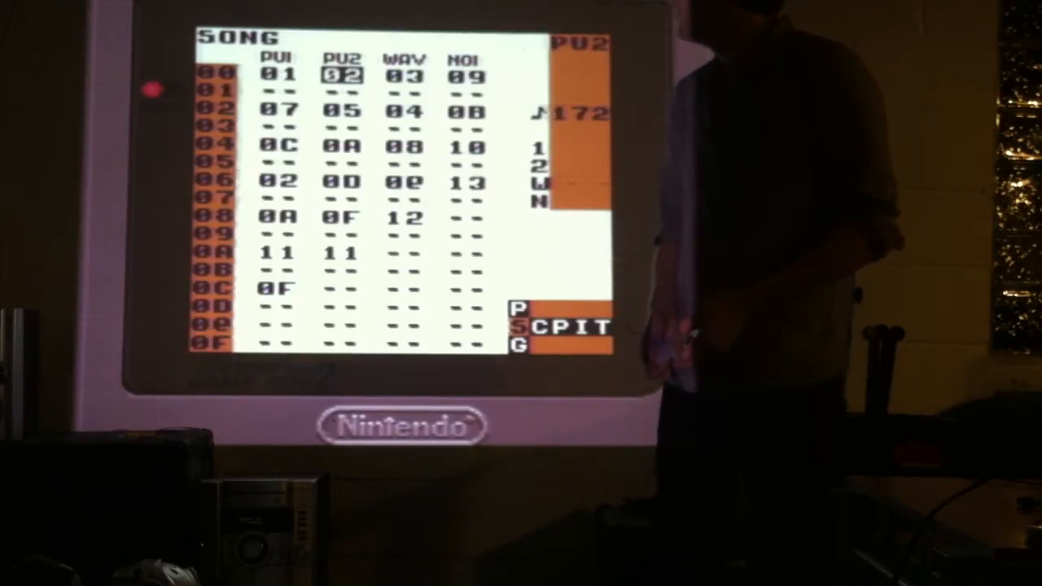
pyautogui.press('Left')
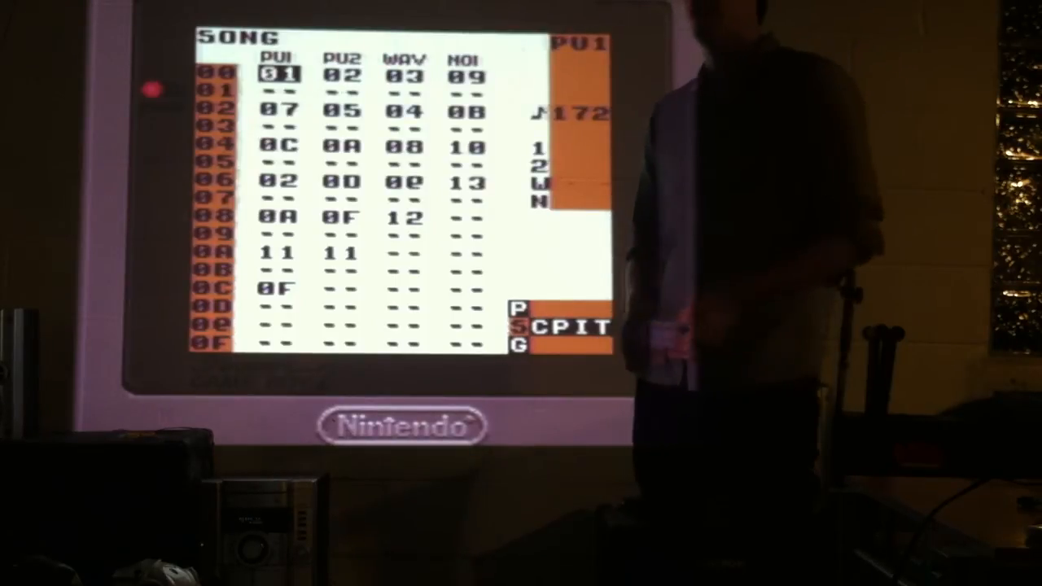